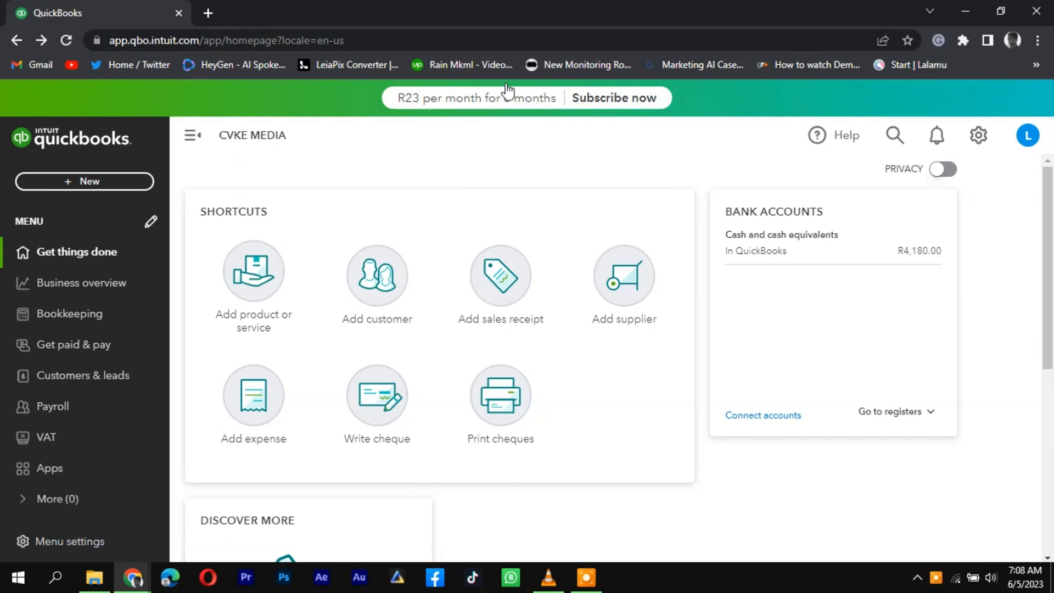
pyautogui.moveTo(513, 64)
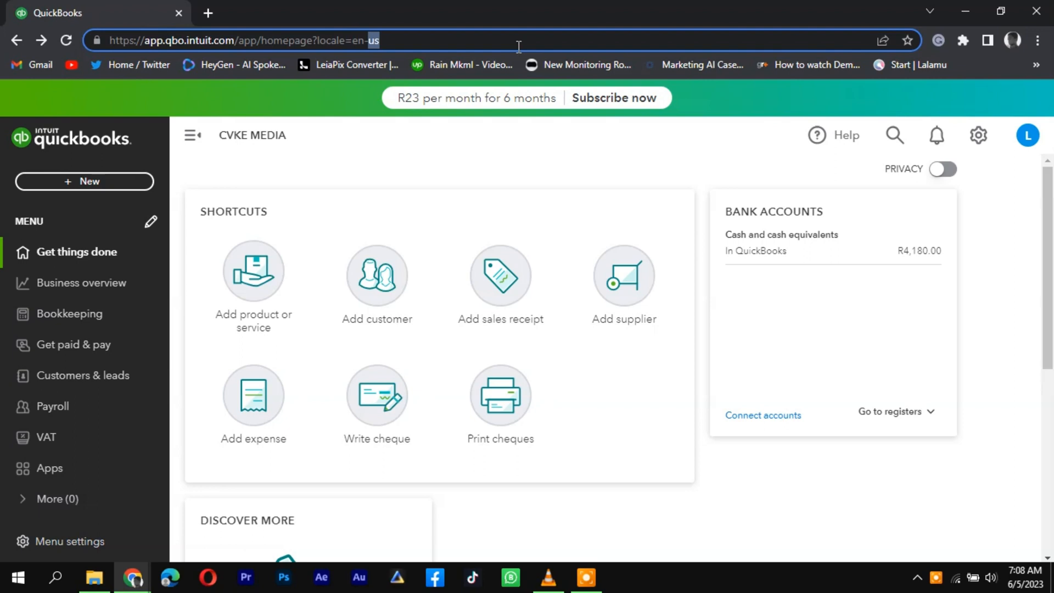
# Edit the URL to end in /app/purgecompany and load the company wipe page.
pyautogui.press('Backspace')
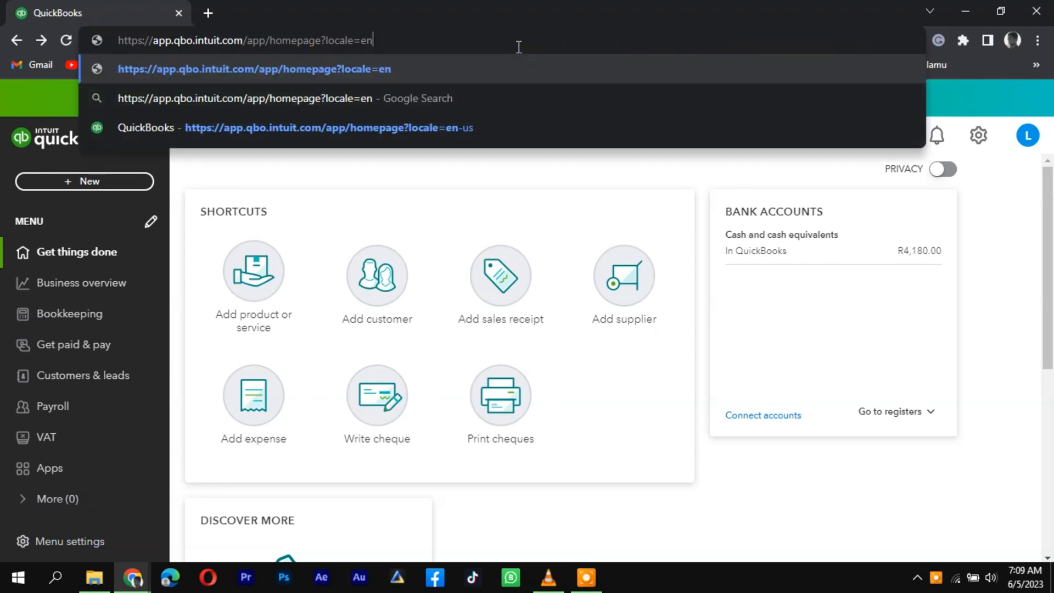
pyautogui.press('Backspace')
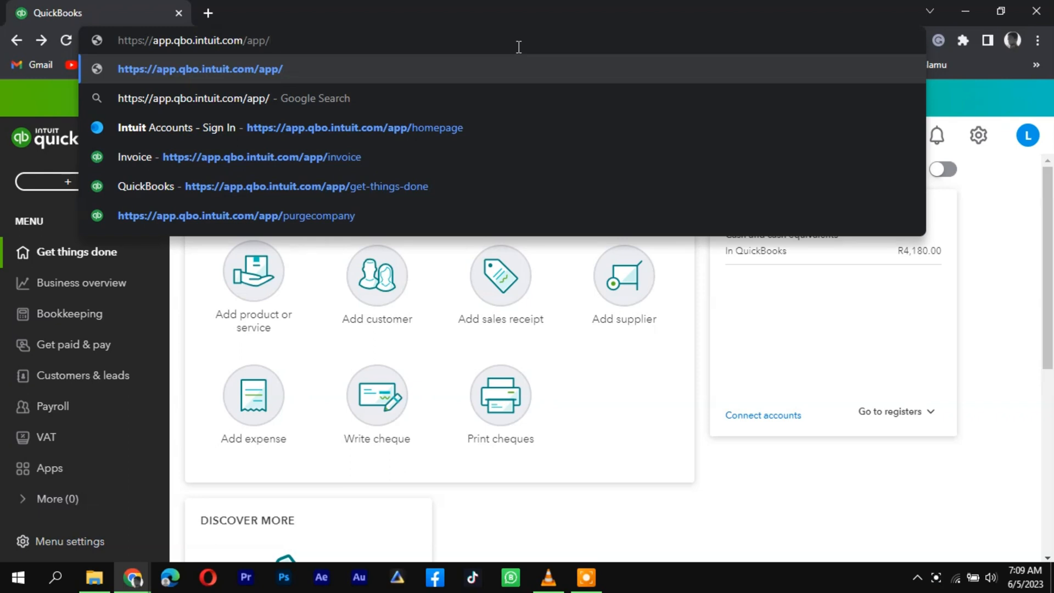
pyautogui.write('p')
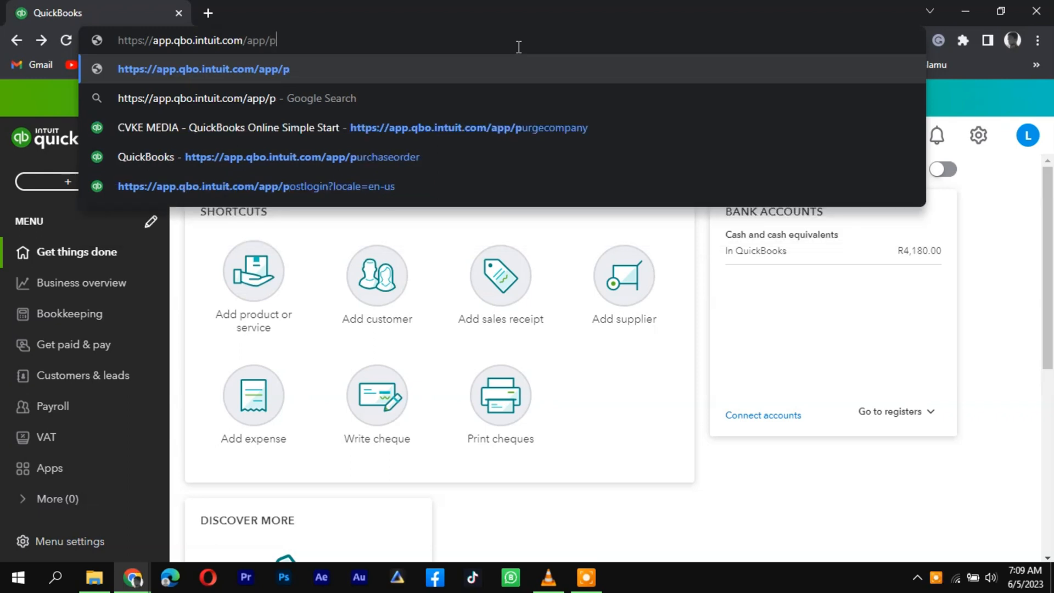
pyautogui.write('urge')
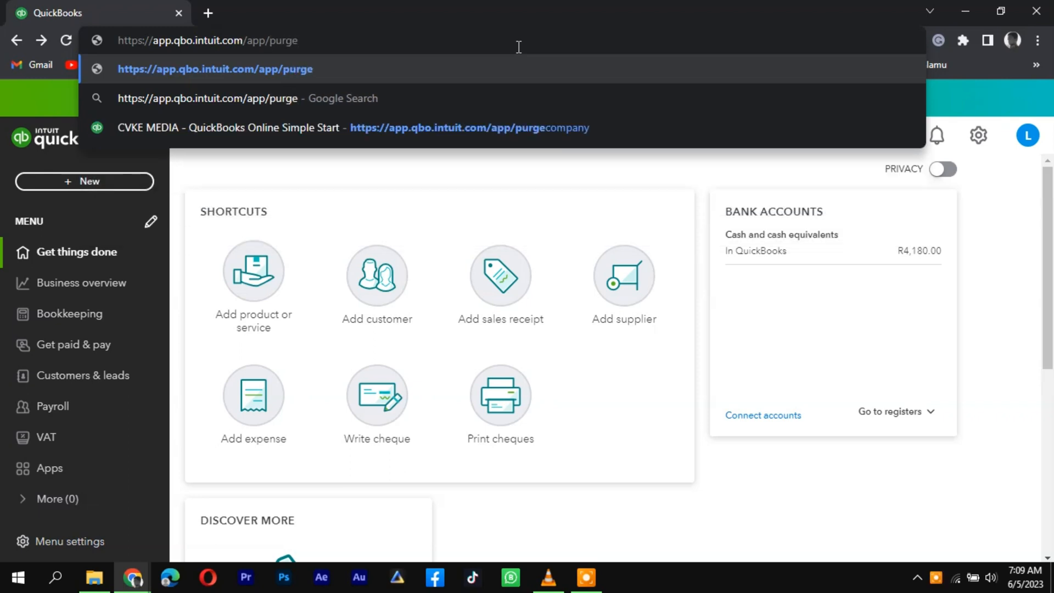
pyautogui.write('c')
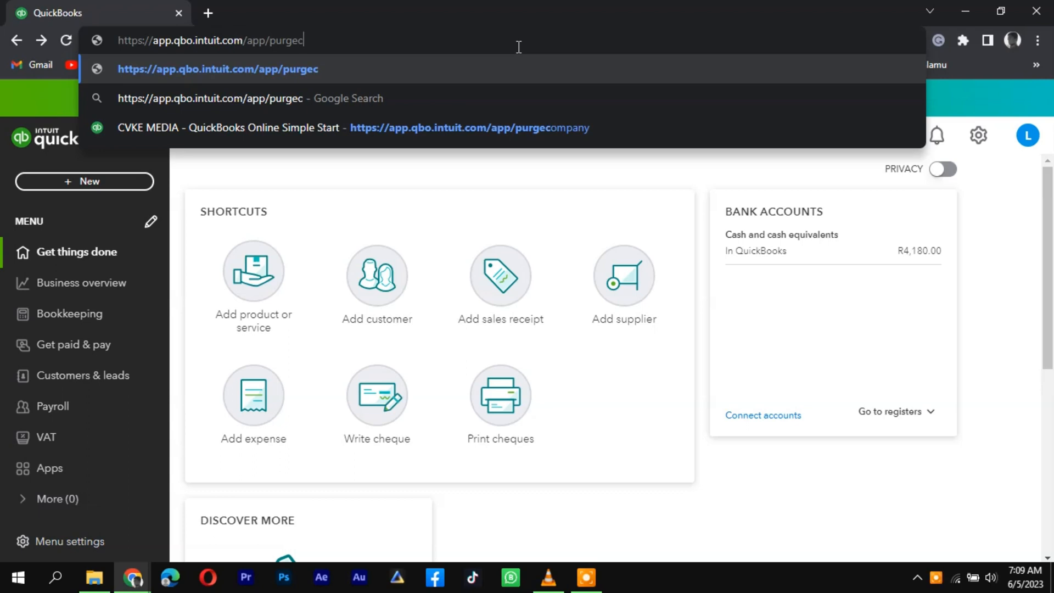
pyautogui.write('ompany')
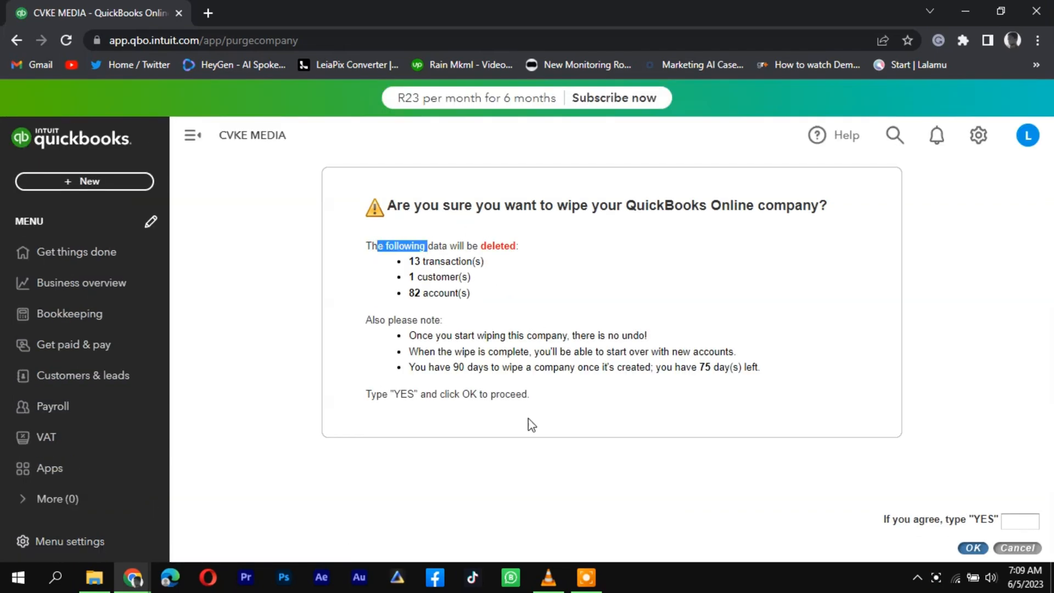
# Enter YES in the wipe confirmation box for the 13 transactions, 1 customer and 82 accounts.
pyautogui.write('YES')
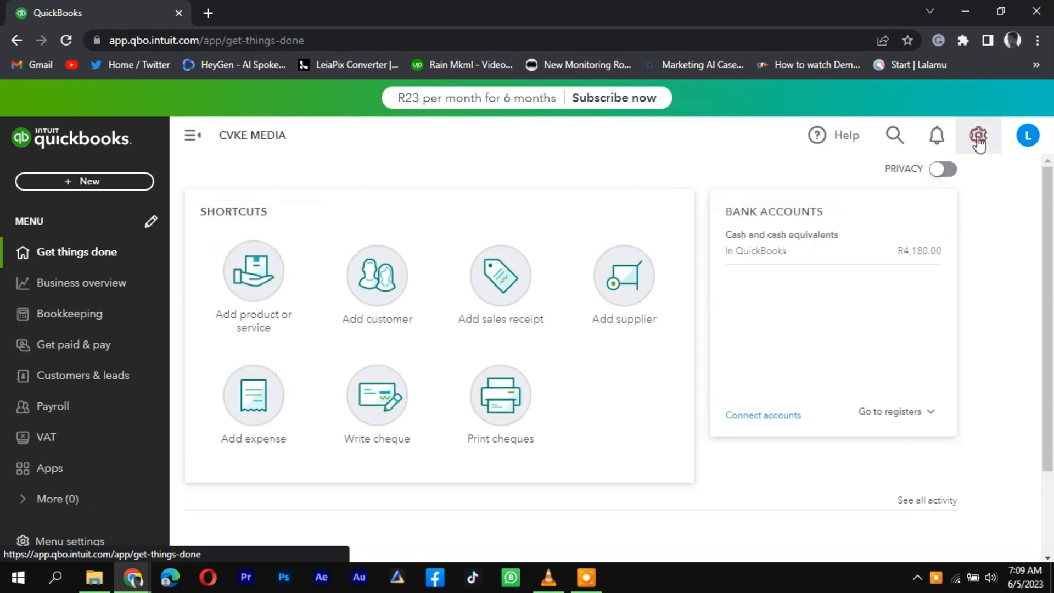
# Reach Account and settings from the gear menu to view Billing & subscription.
pyautogui.click(977, 135)
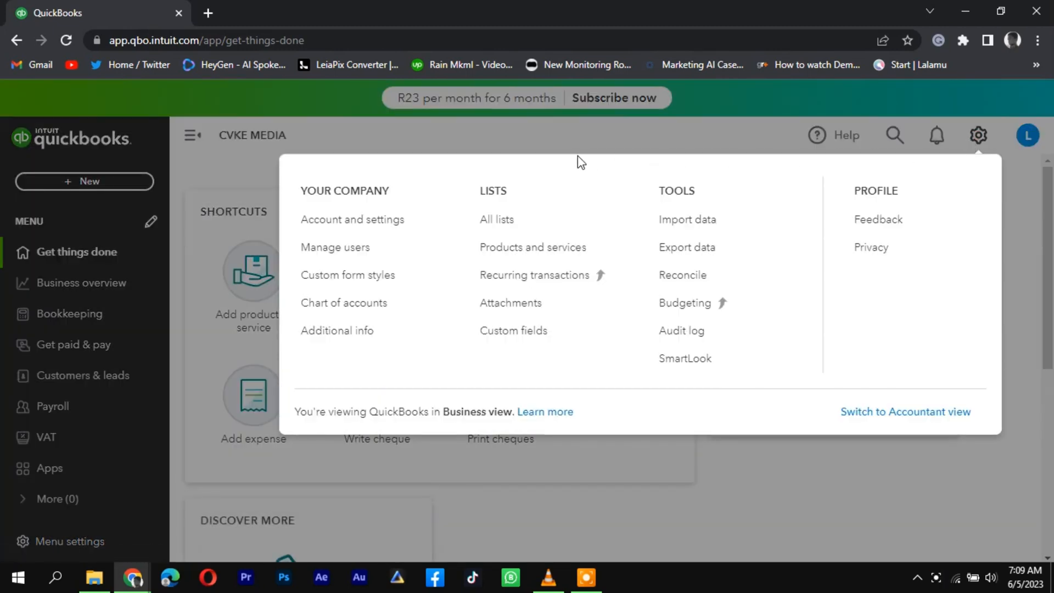
pyautogui.click(351, 220)
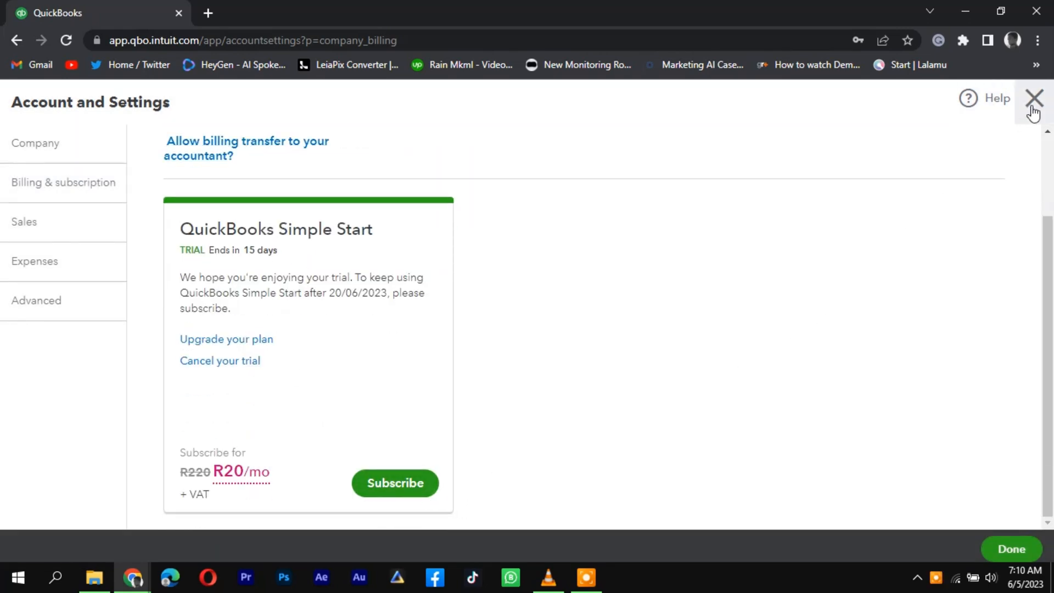
# Close Account and Settings to return to the Get things done home page.
pyautogui.click(1034, 98)
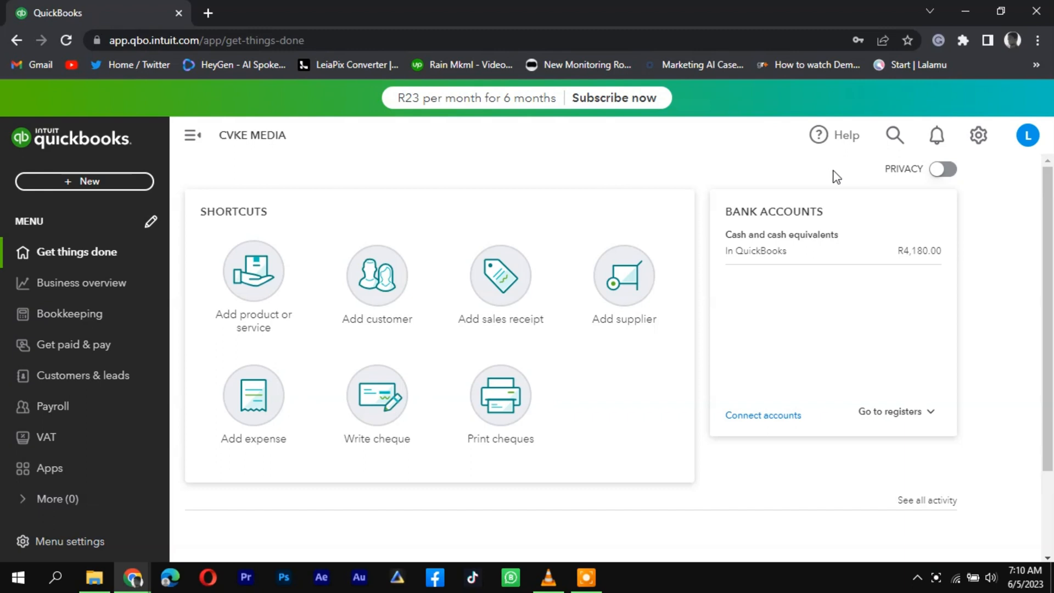
pyautogui.moveTo(773, 193)
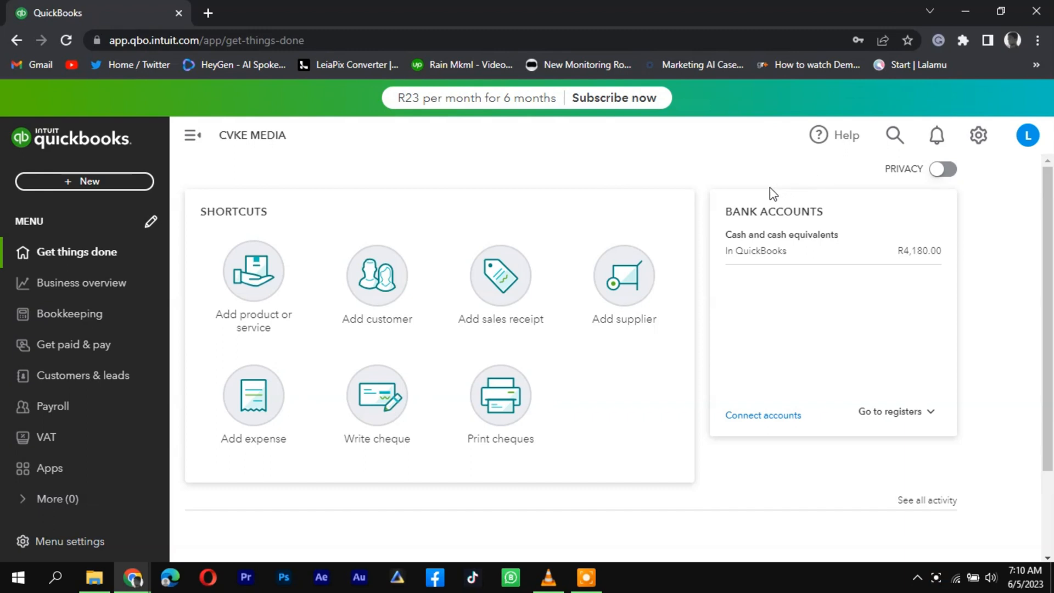
pyautogui.moveTo(718, 211)
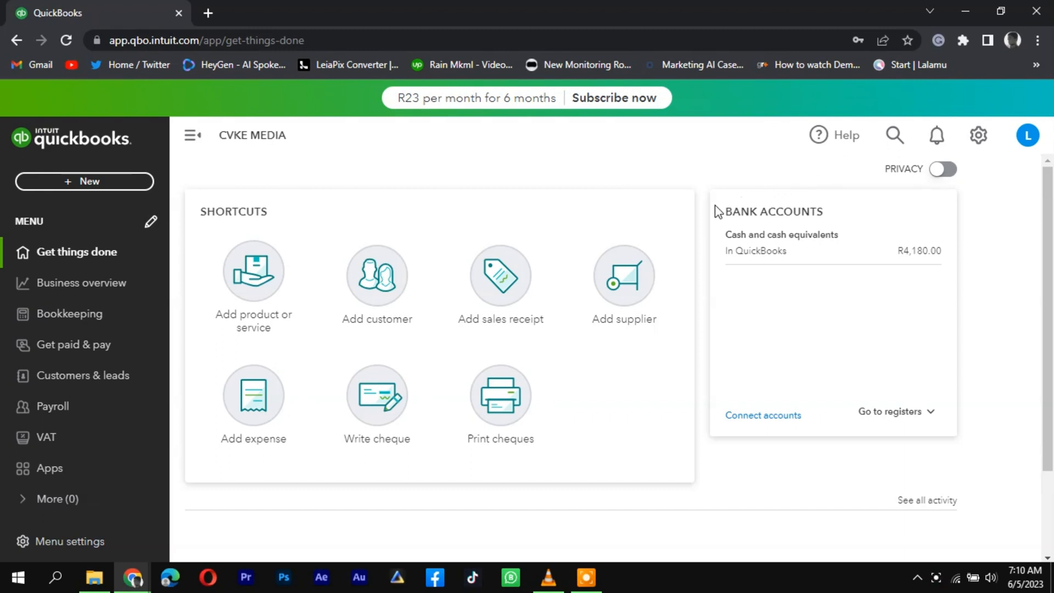